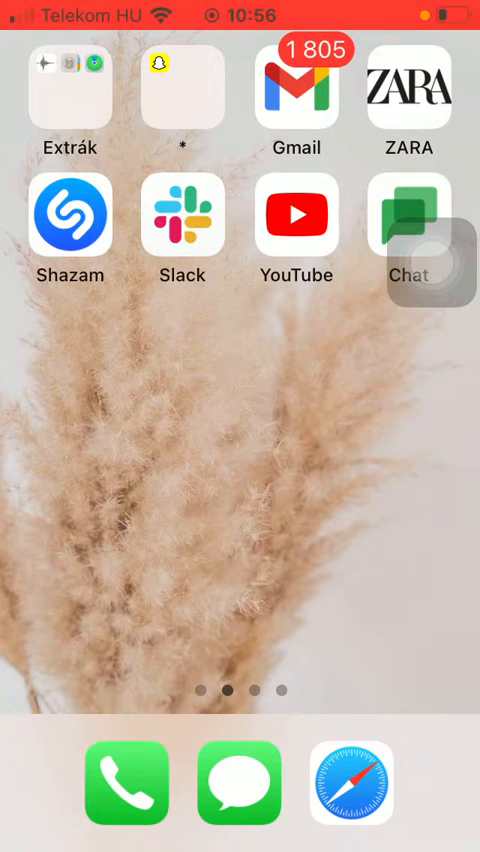
# Launch Google Chat from the Home Screen and open the Space name123 conversation
pyautogui.click(408, 215)
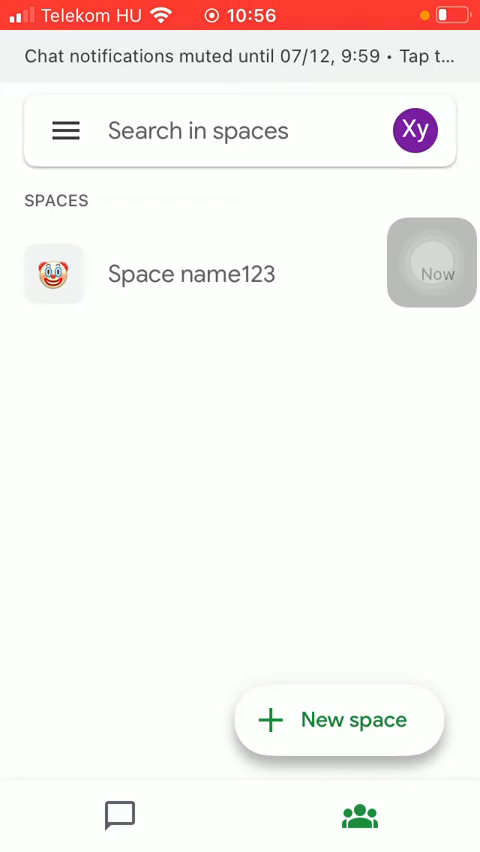
pyautogui.click(190, 274)
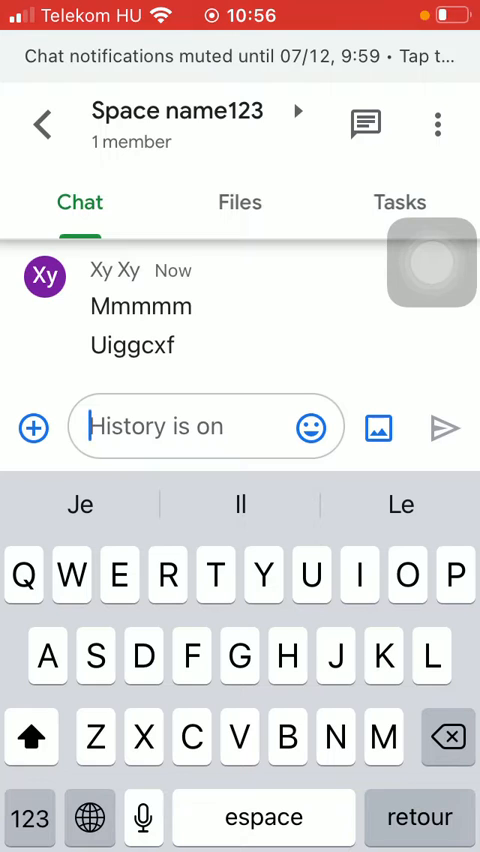
# Attach a Google Meet video meeting link to the draft message
pyautogui.click(33, 428)
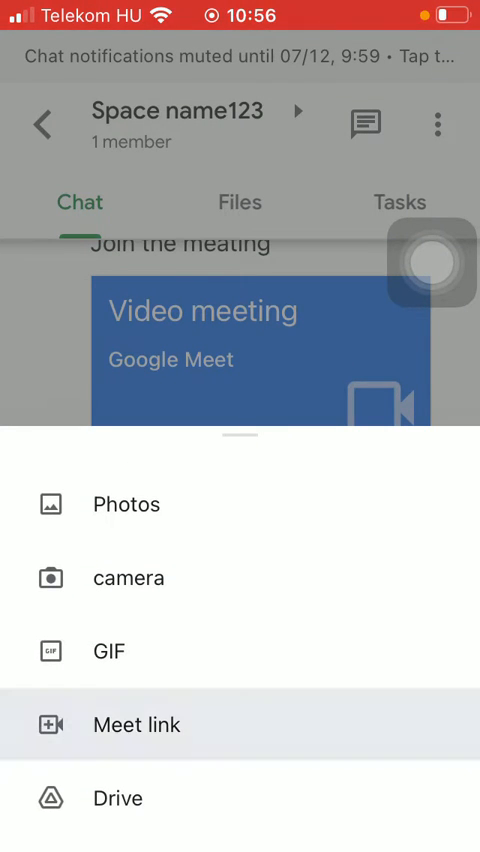
pyautogui.click(137, 724)
pyautogui.write('Join')
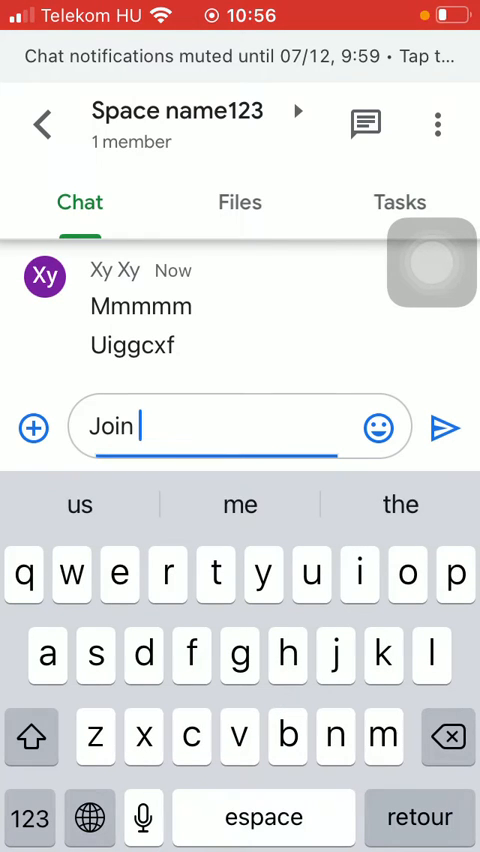
# Finish the text 'Join the meeting' and send the message with the Meet link
pyautogui.write('the meetin')
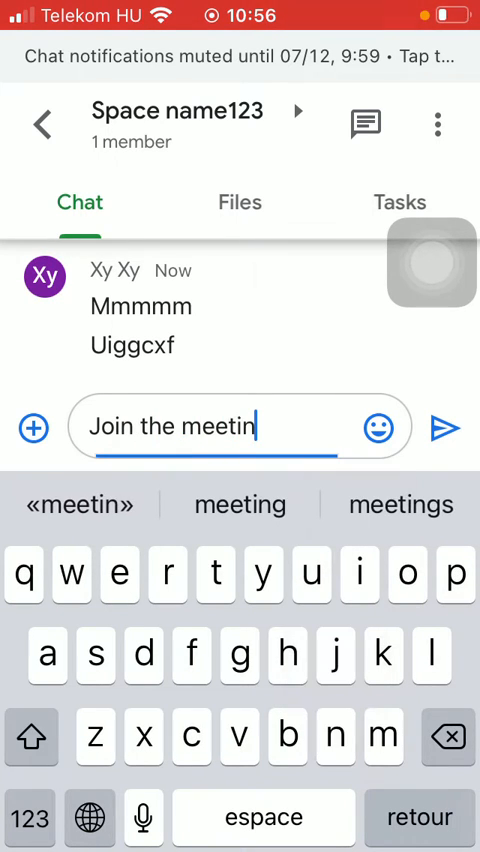
pyautogui.click(446, 427)
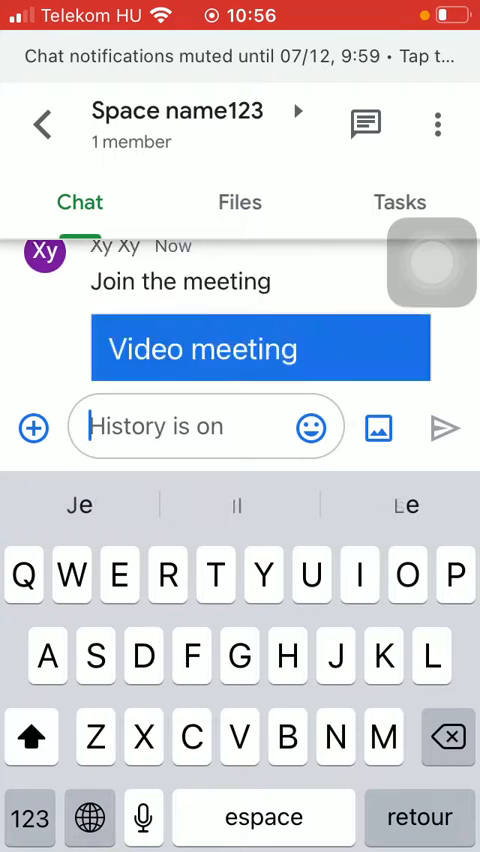